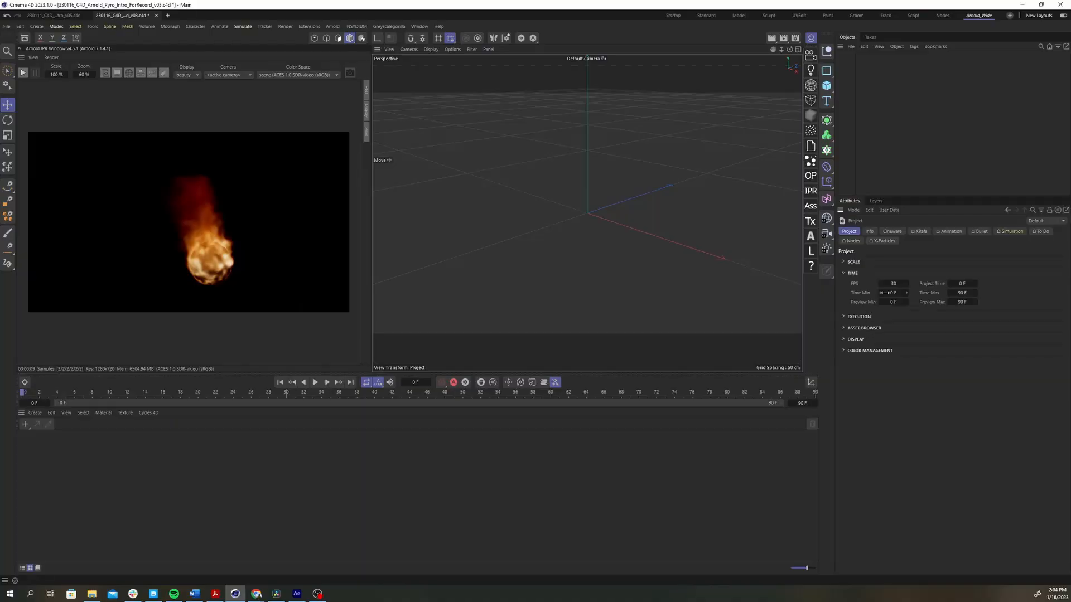
Give the sphere a Vibrate tag shaking position at 500 cm amplitude, frequency 1.
{"action": "triple_click", "coordinate": [892, 283]}
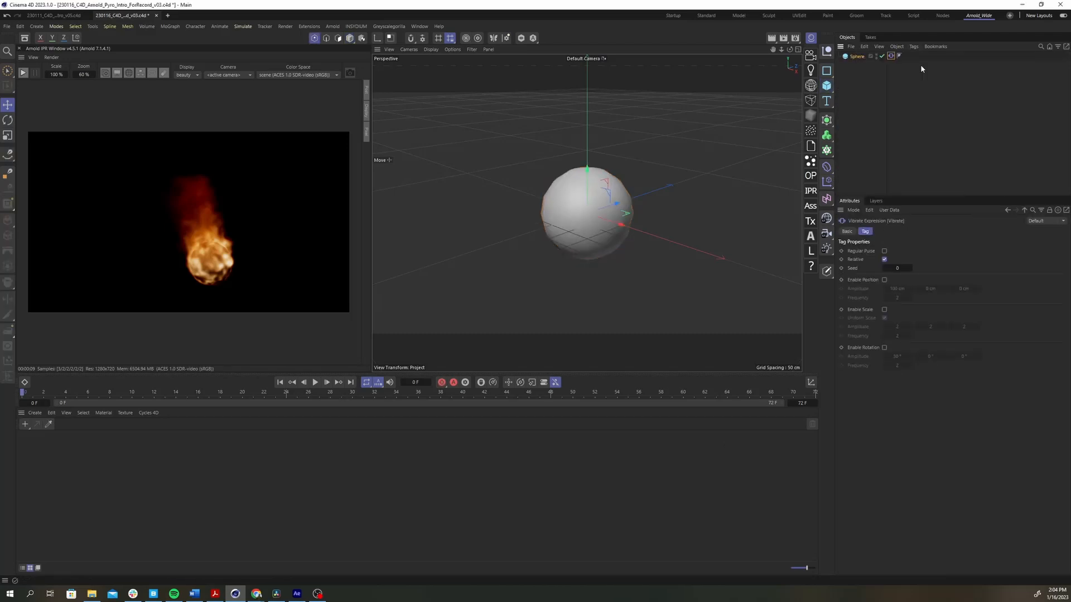
{"action": "left_click", "coordinate": [883, 280]}
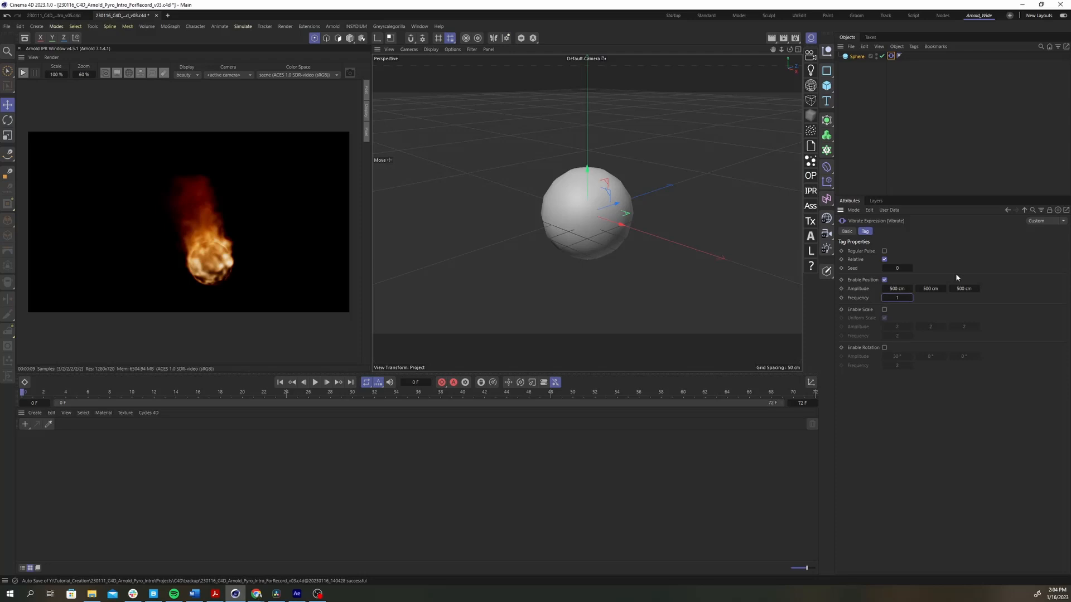
Add a Pyro tag to the sphere, then play and pause to preview the flames.
{"action": "left_click", "coordinate": [913, 46]}
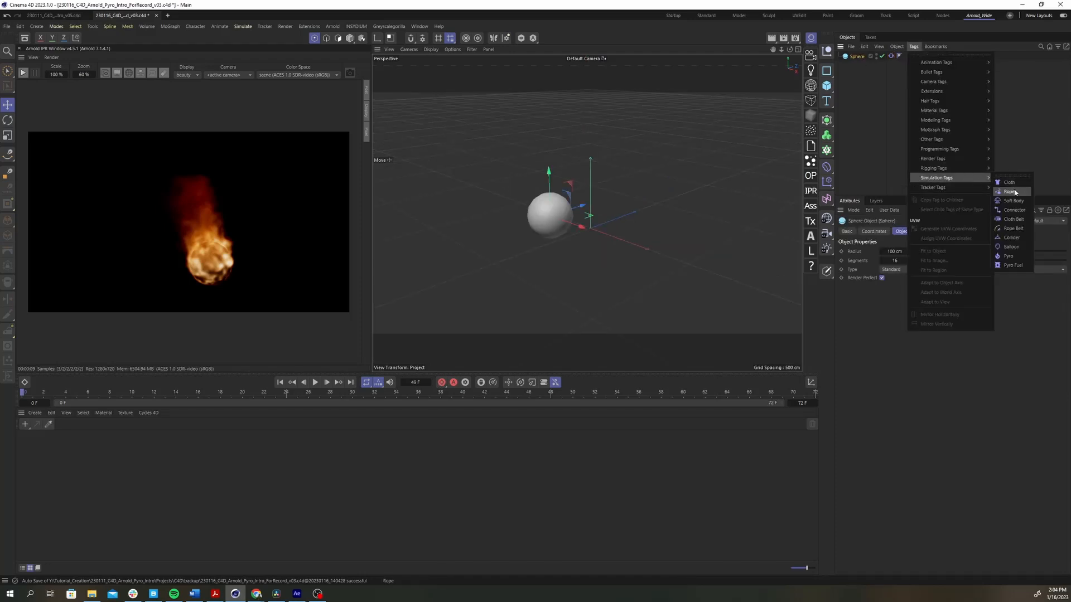
{"action": "left_click", "coordinate": [1009, 255]}
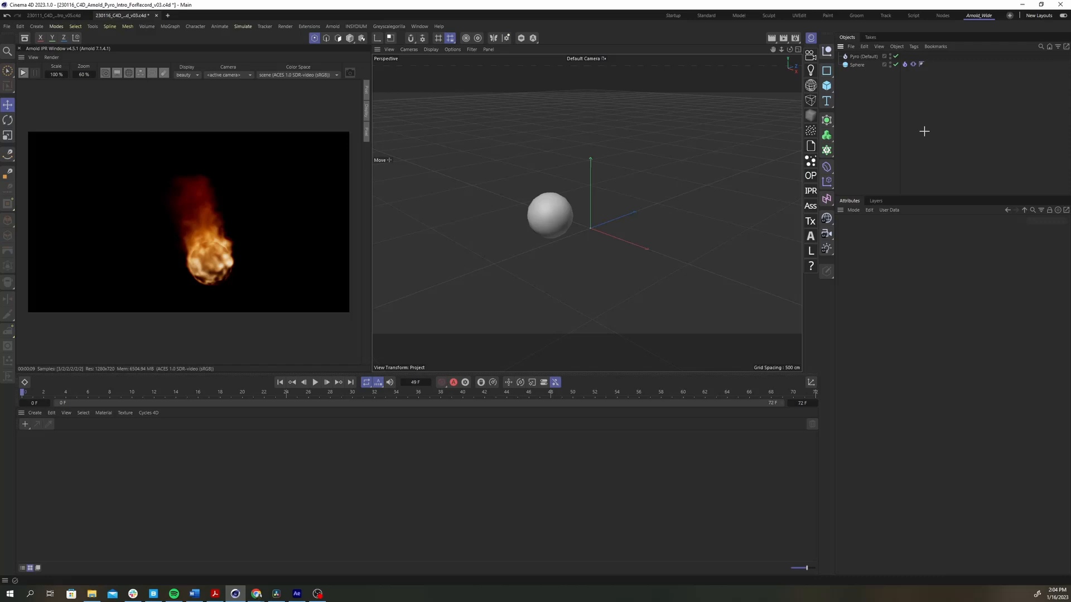
{"action": "mouse_move", "coordinate": [388, 398]}
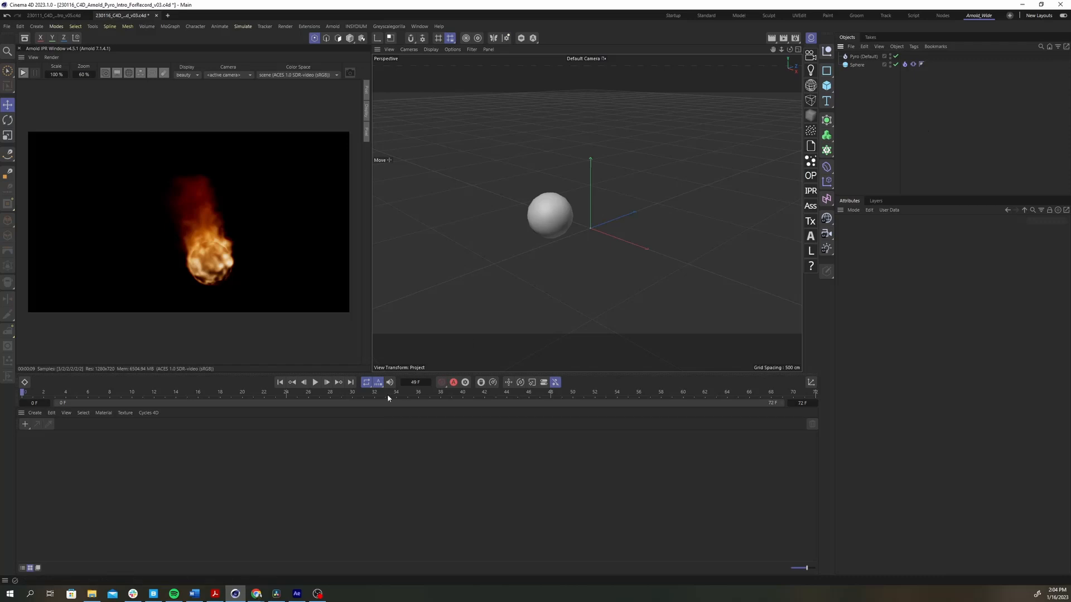
{"action": "left_click", "coordinate": [314, 381]}
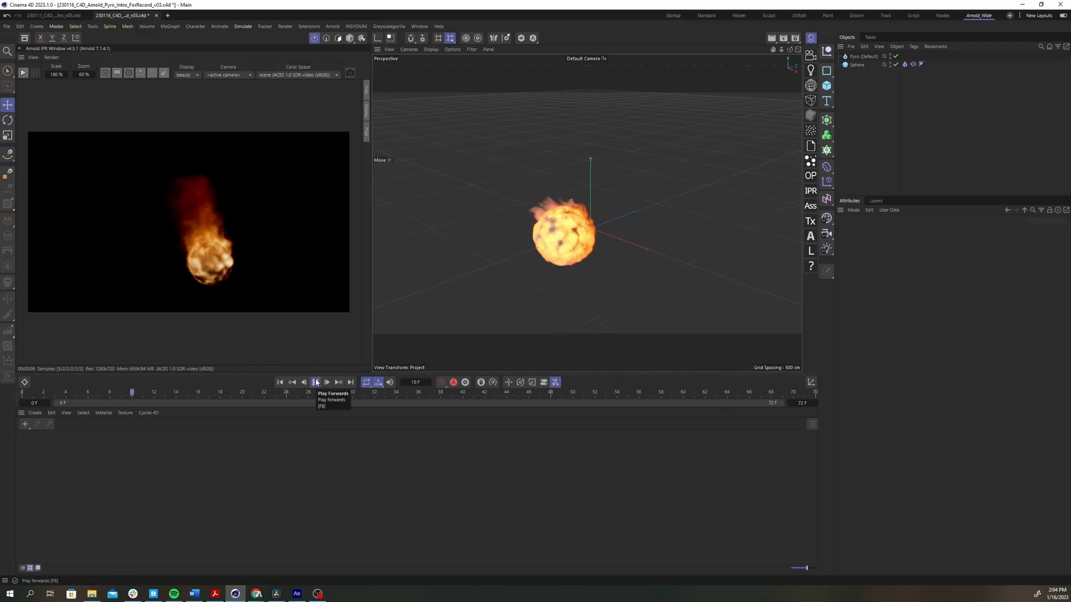
{"action": "left_click", "coordinate": [315, 382]}
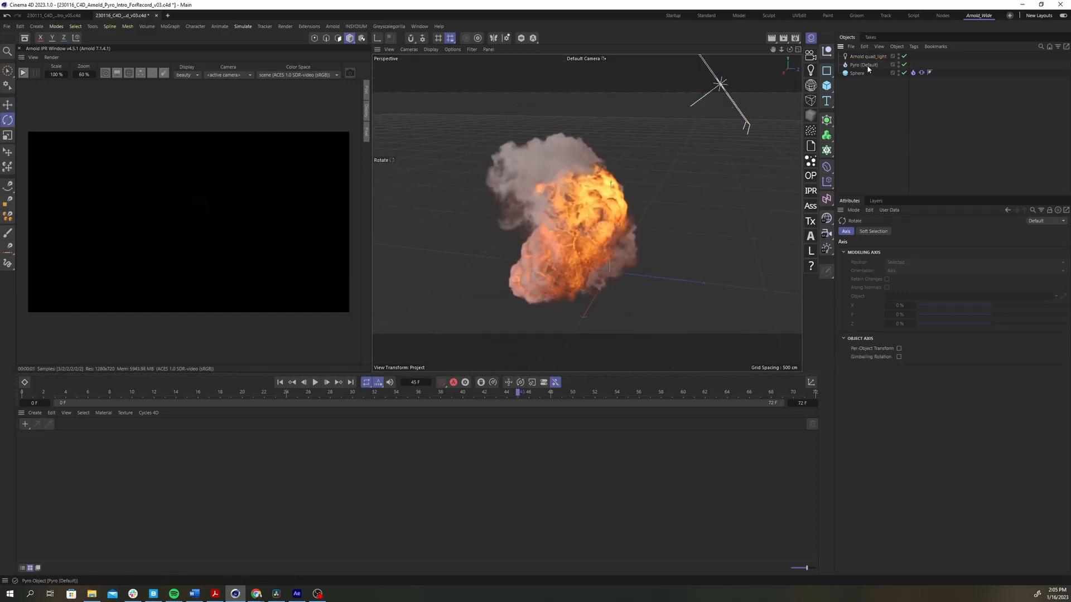
Add an Arnold quad light above the fire and start the live Arnold IPR render.
{"action": "left_click", "coordinate": [862, 64]}
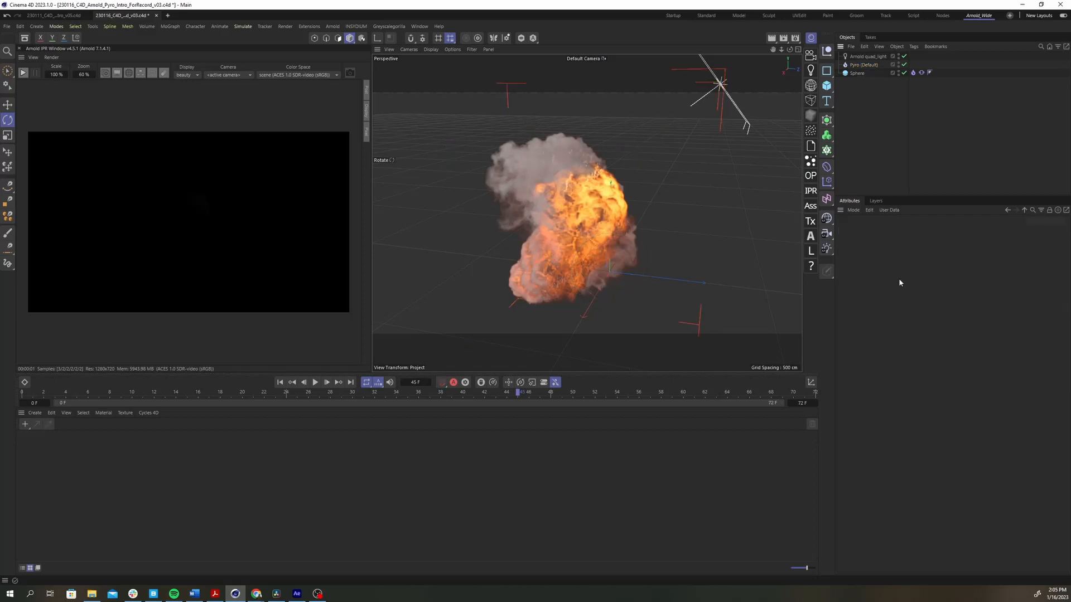
{"action": "mouse_move", "coordinate": [23, 73]}
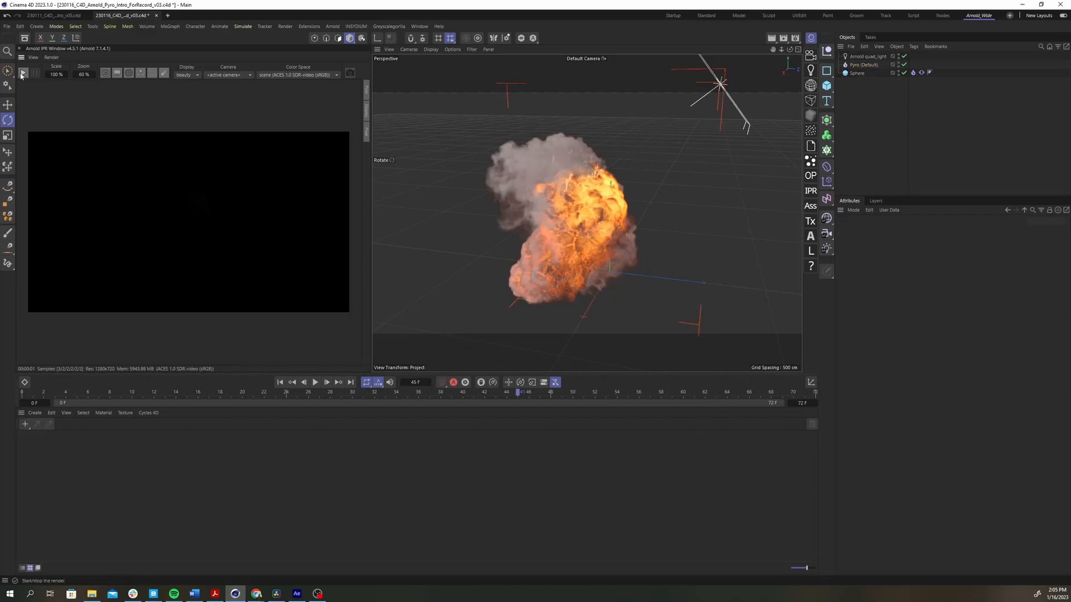
{"action": "left_click", "coordinate": [21, 73]}
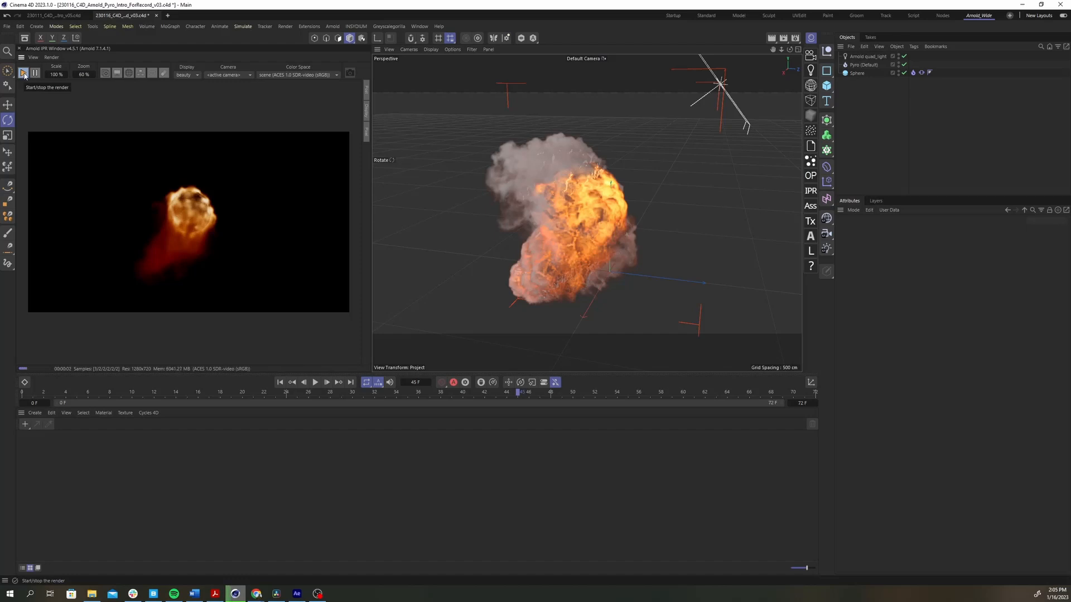
{"action": "mouse_move", "coordinate": [880, 56]}
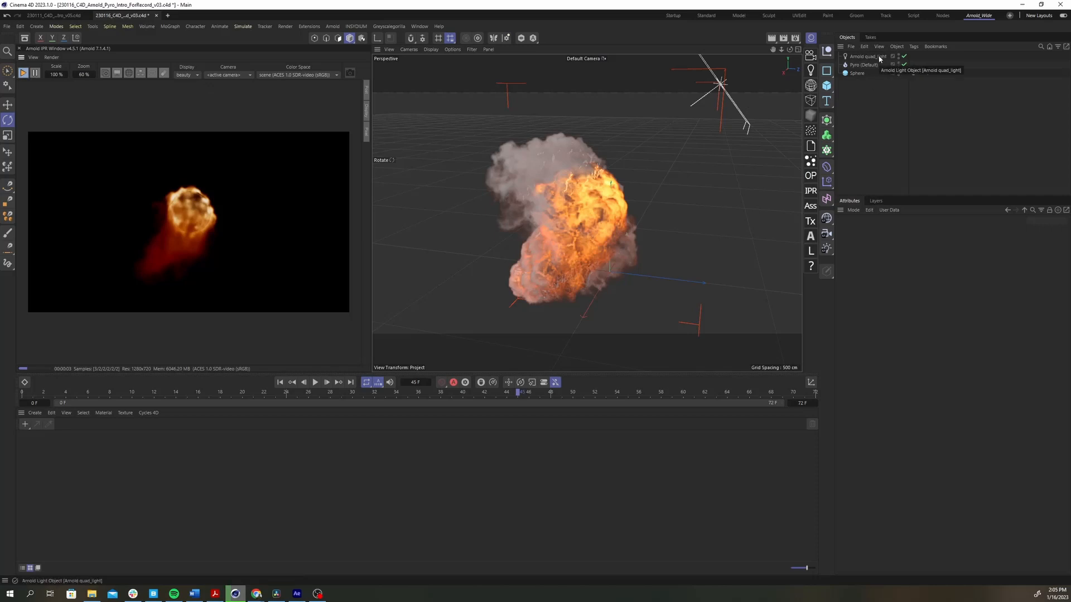
{"action": "left_click", "coordinate": [867, 55]}
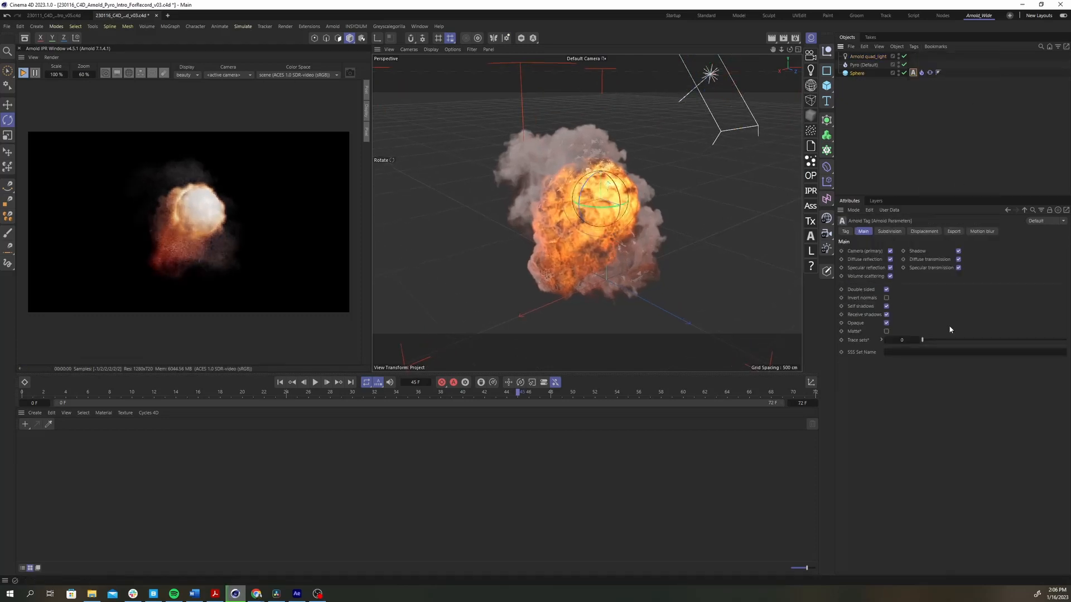
Uncheck Camera (primary) and Diffuse reflection on the sphere's Arnold Parameters tag.
{"action": "left_click", "coordinate": [890, 250]}
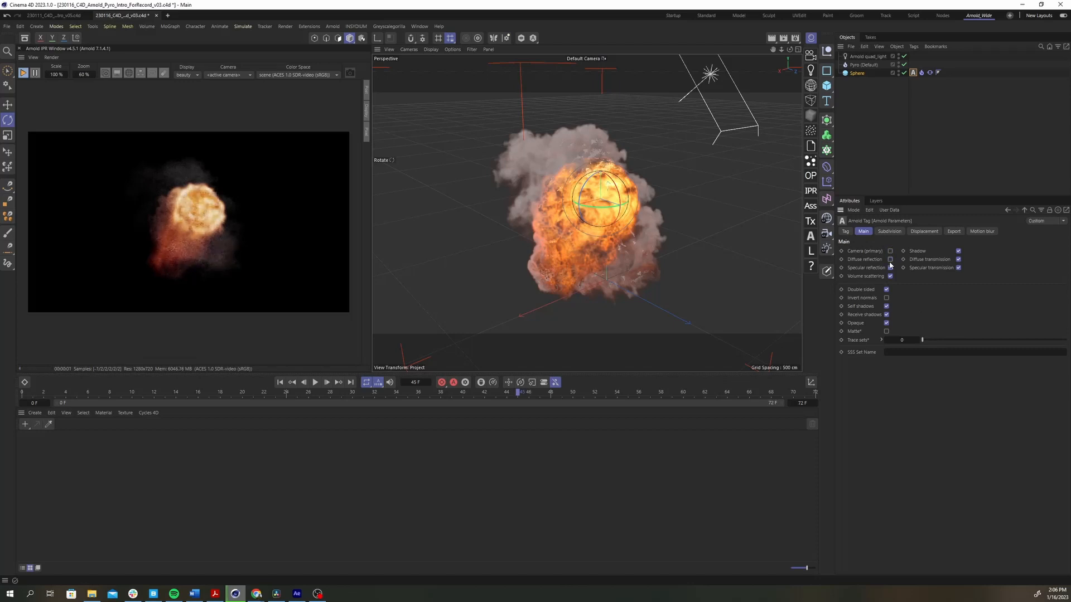
{"action": "left_click", "coordinate": [958, 260]}
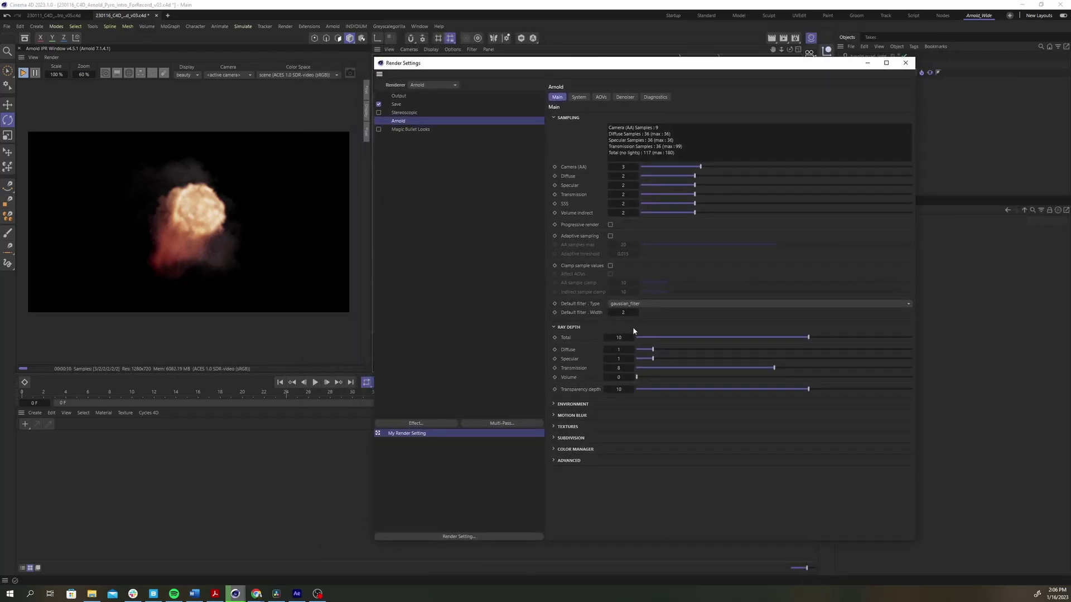
Set Arnold Volume ray depth to 8 and close Render Settings.
{"action": "left_click", "coordinate": [618, 377]}
{"action": "type", "text": "8"}
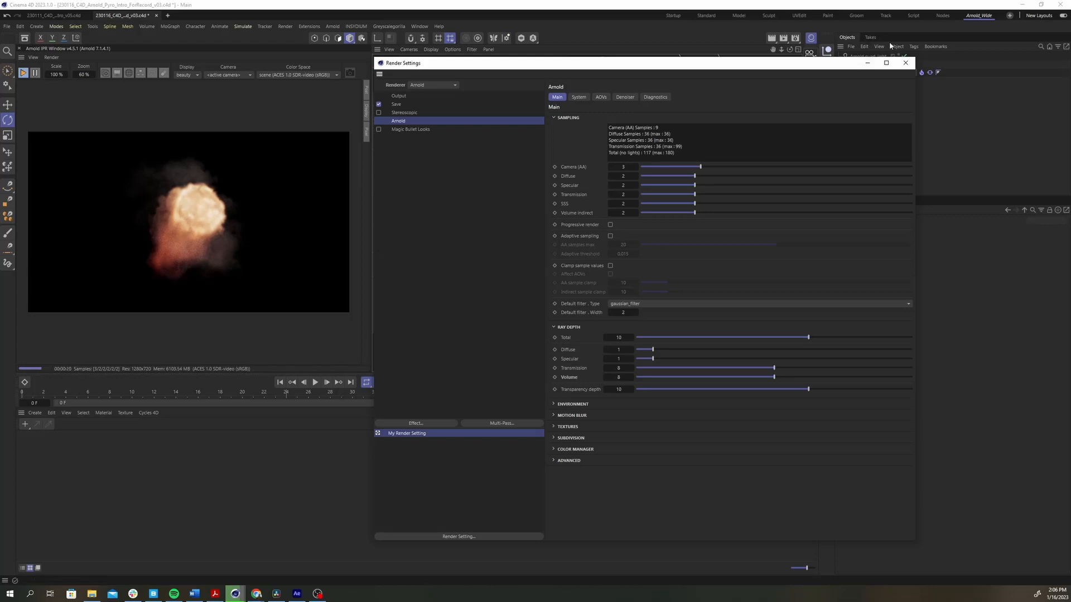
{"action": "left_click", "coordinate": [905, 61]}
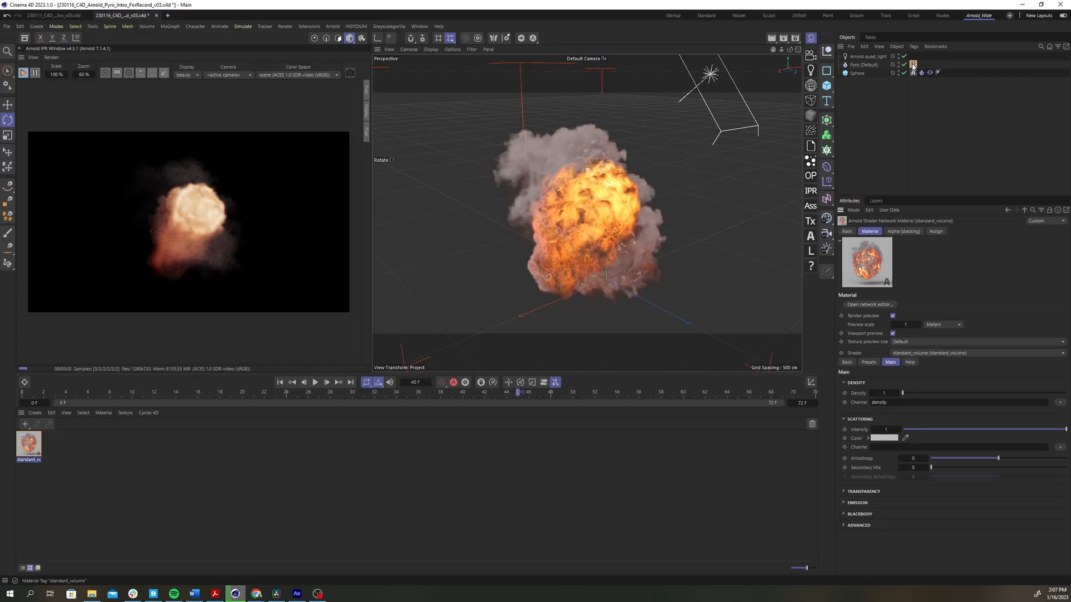
Set the standard_volume Scattering Color to a light peach in the Arnold shader network.
{"action": "left_click", "coordinate": [868, 305]}
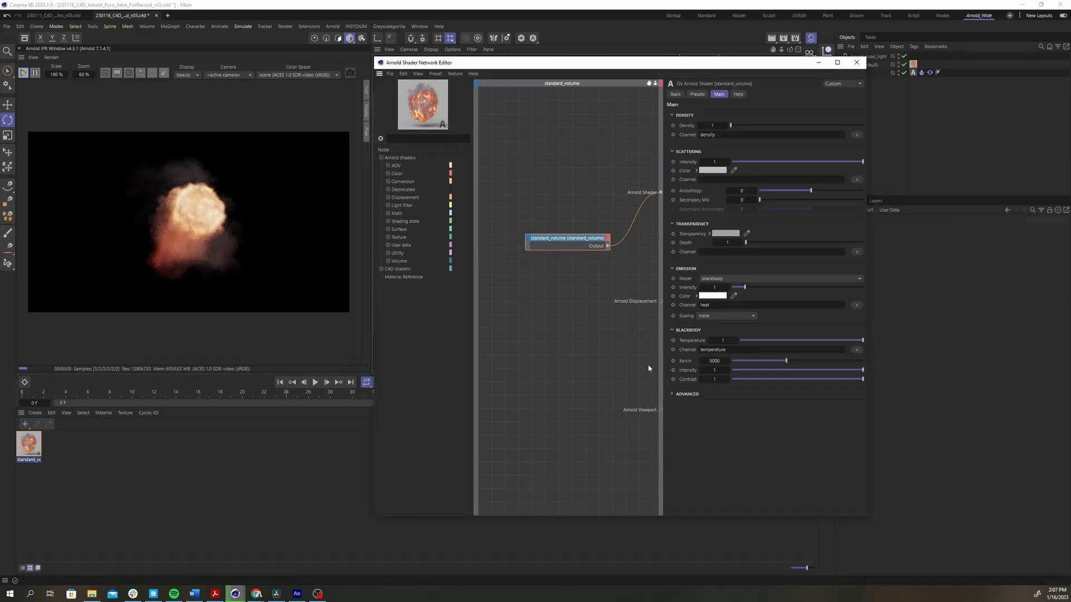
{"action": "mouse_move", "coordinate": [784, 424]}
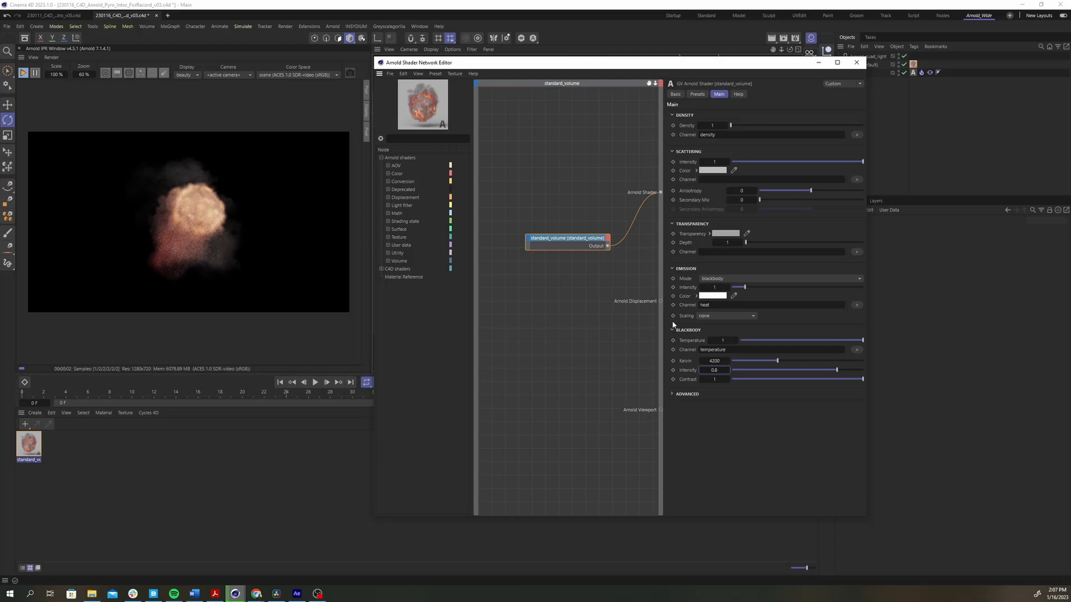
{"action": "left_click", "coordinate": [712, 170]}
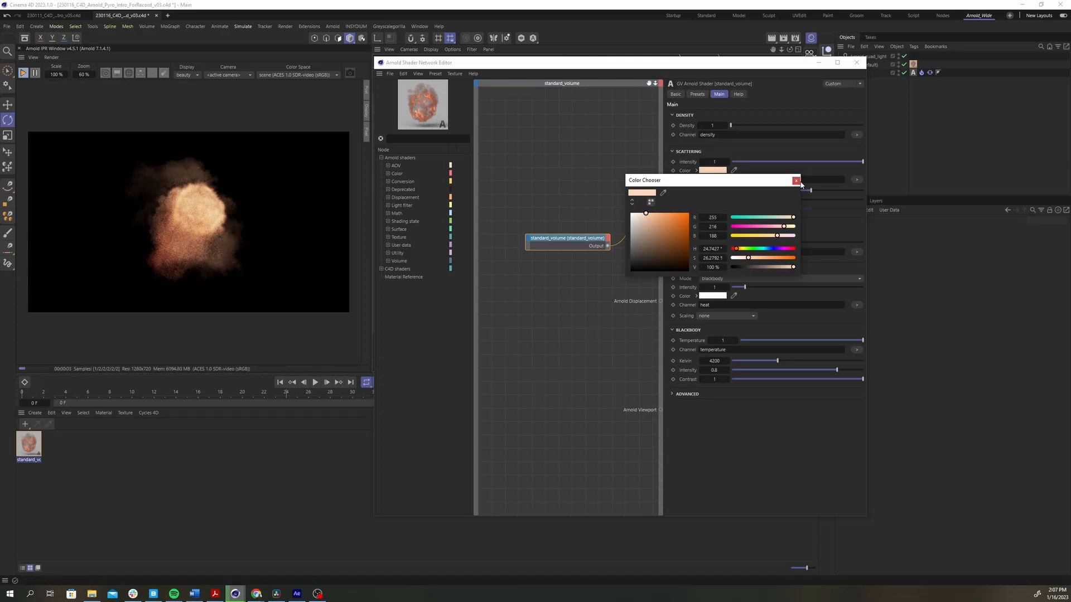
{"action": "left_click", "coordinate": [795, 180]}
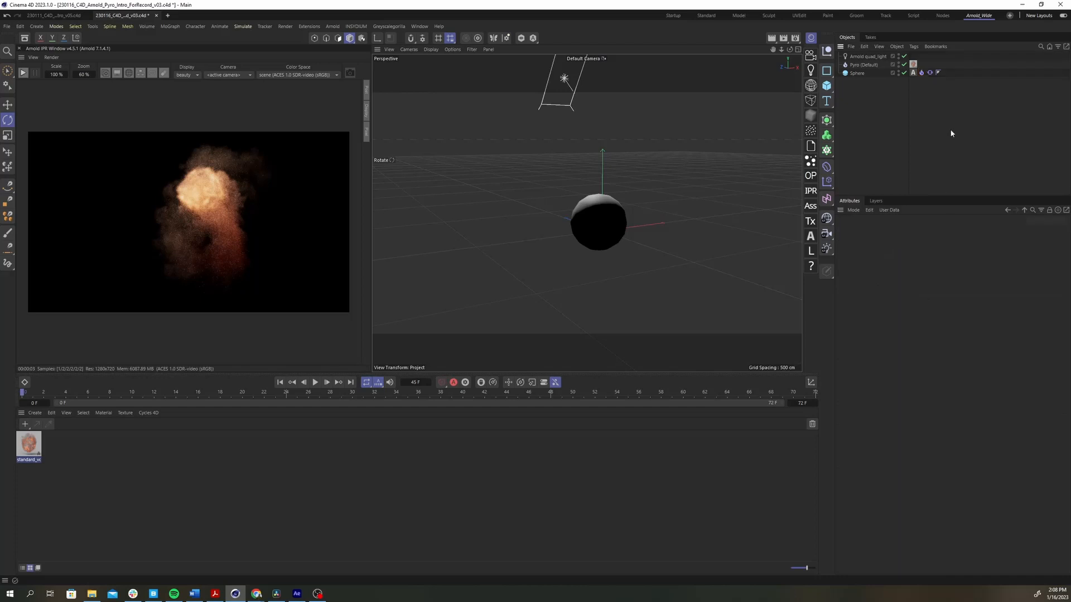
Rewind to the start and play the fire simulation to about frame 28.
{"action": "left_click", "coordinate": [314, 382]}
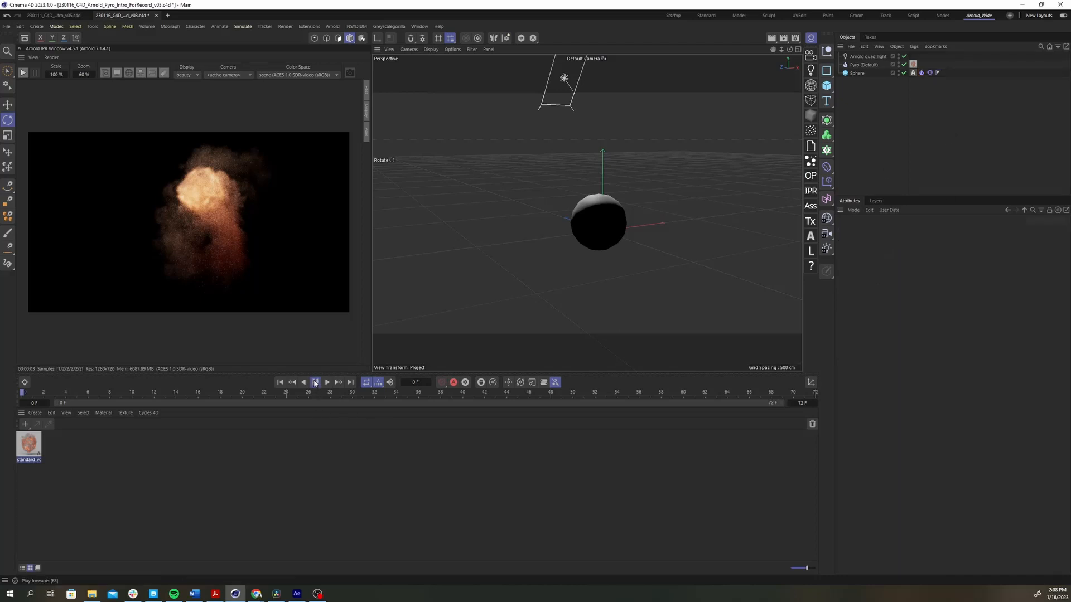
{"action": "left_click", "coordinate": [314, 381]}
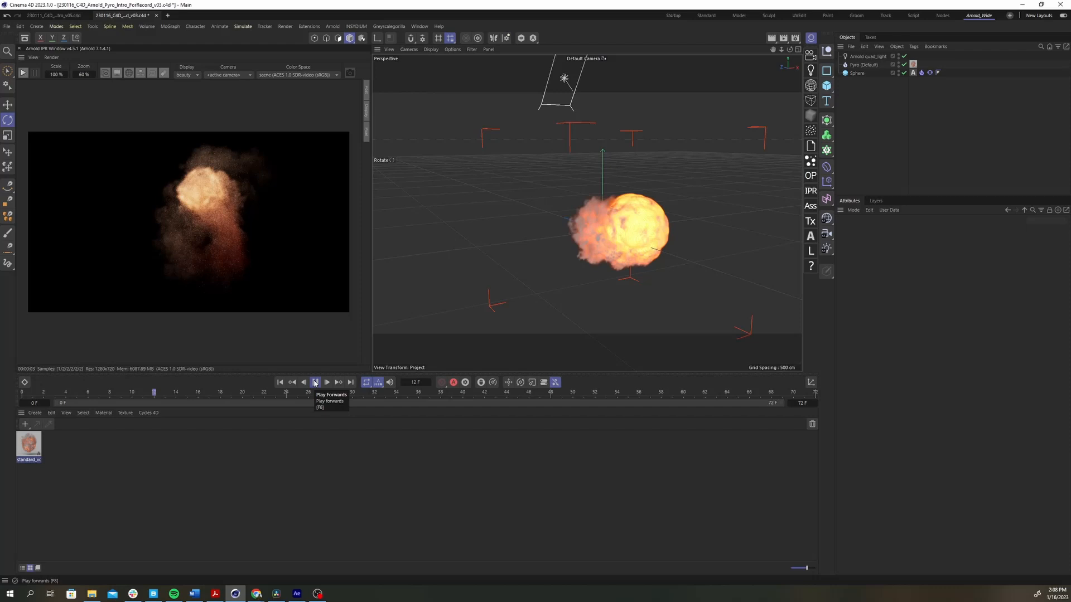
{"action": "left_click", "coordinate": [314, 382]}
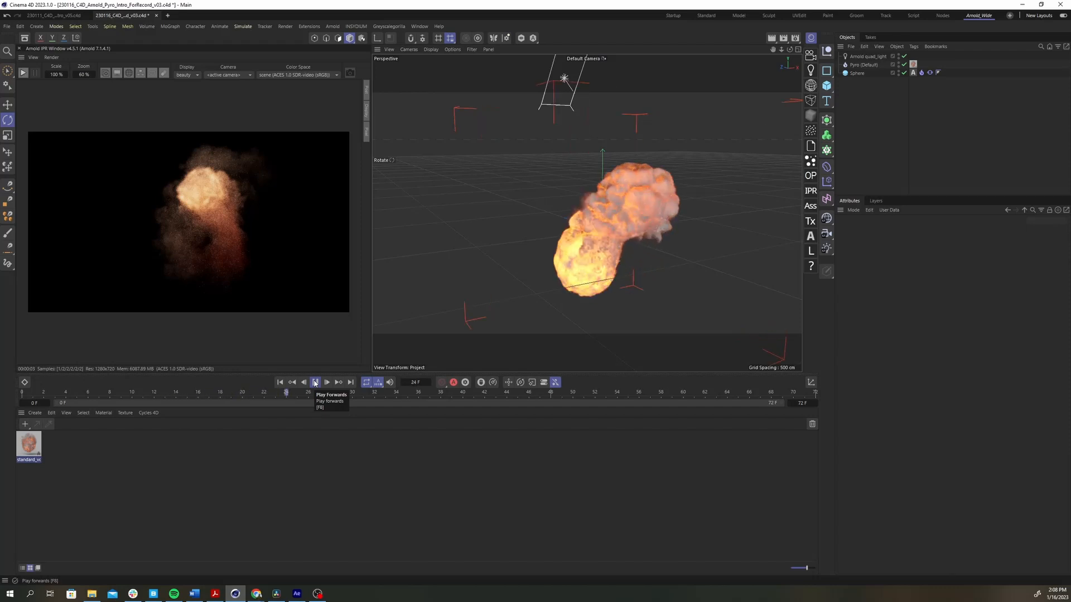
{"action": "left_click", "coordinate": [314, 382]}
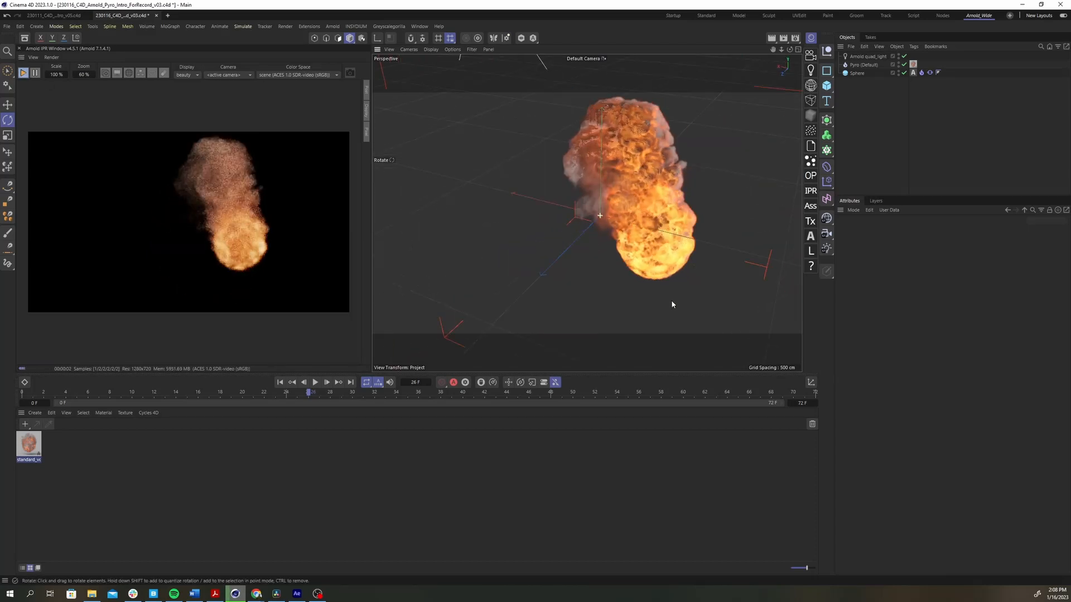
{"action": "left_click", "coordinate": [325, 37]}
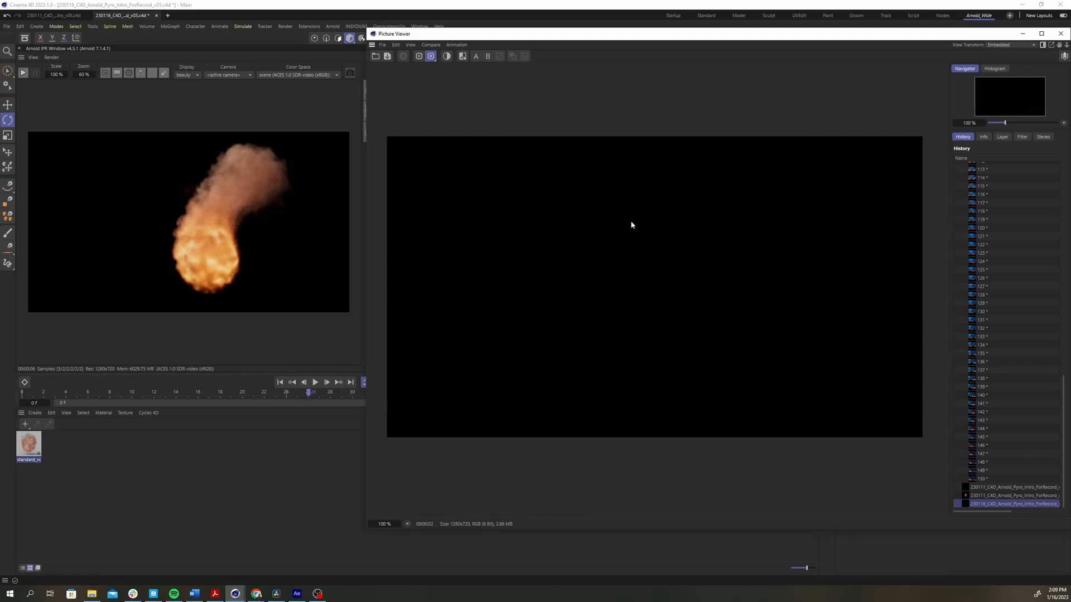
{"action": "mouse_move", "coordinate": [1061, 33]}
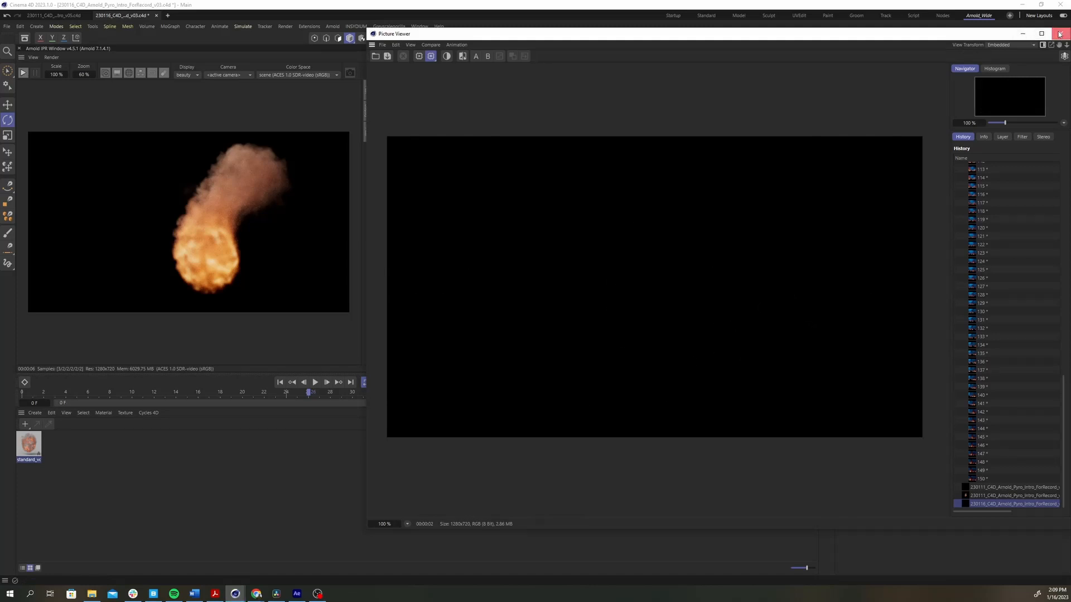
Close the Picture Viewer and select the Pyro object to show its channel settings.
{"action": "left_click", "coordinate": [1061, 33]}
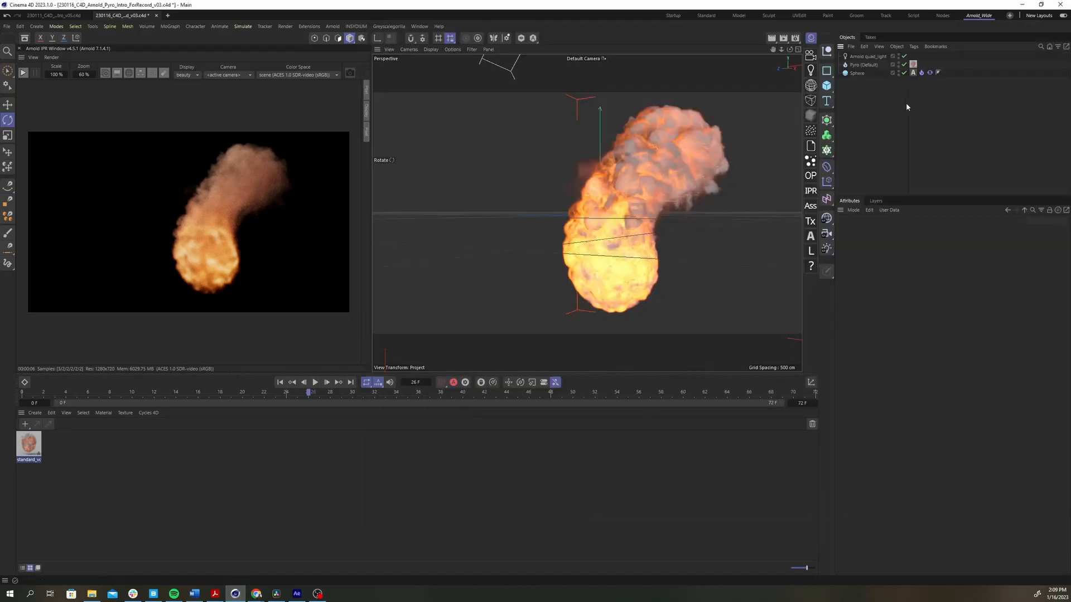
{"action": "left_click", "coordinate": [863, 65]}
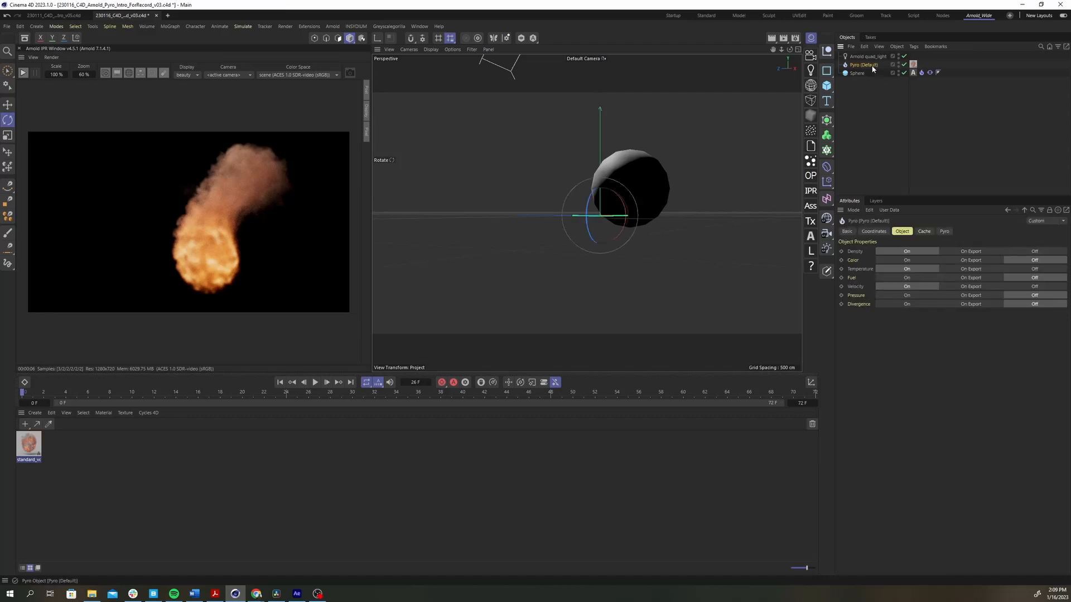
Cache the Pyro simulation to a new folder, load Pyro_Cache_06_ForTut, and play it back.
{"action": "left_click", "coordinate": [924, 231]}
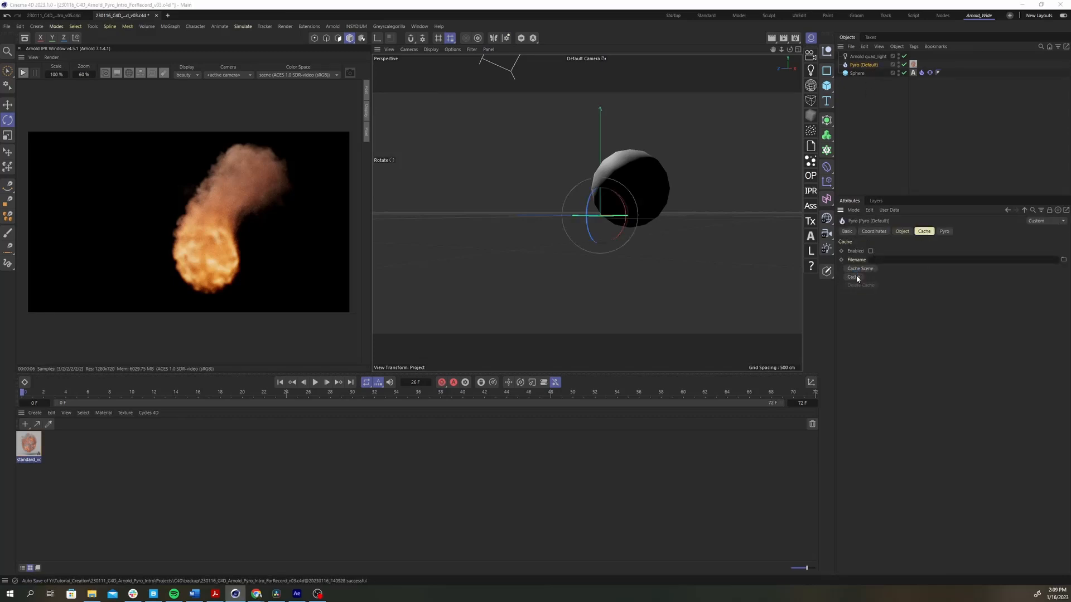
{"action": "left_click", "coordinate": [854, 276]}
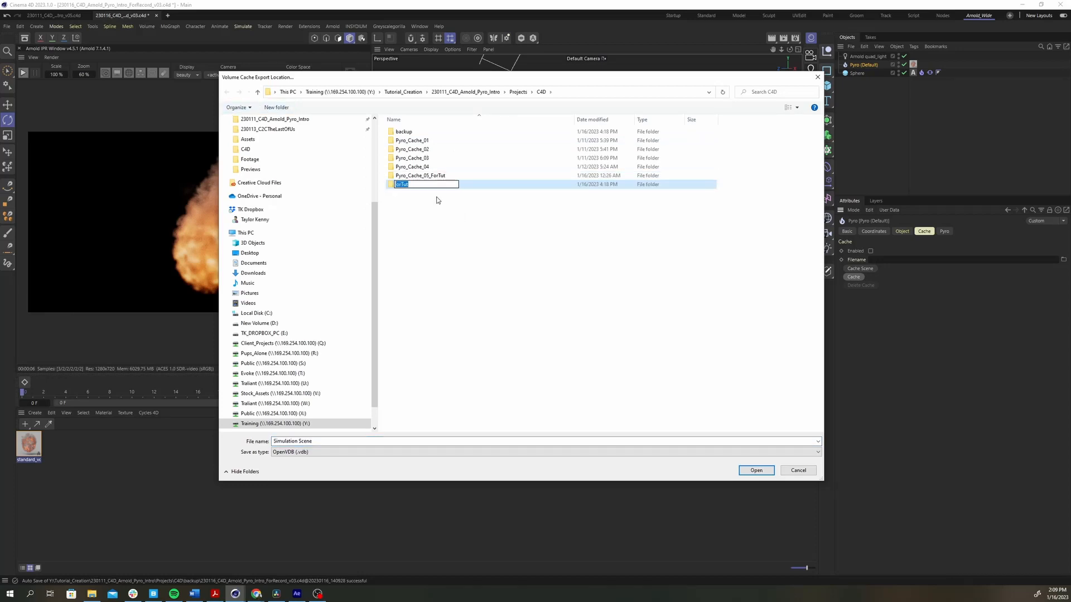
{"action": "left_click", "coordinate": [755, 471]}
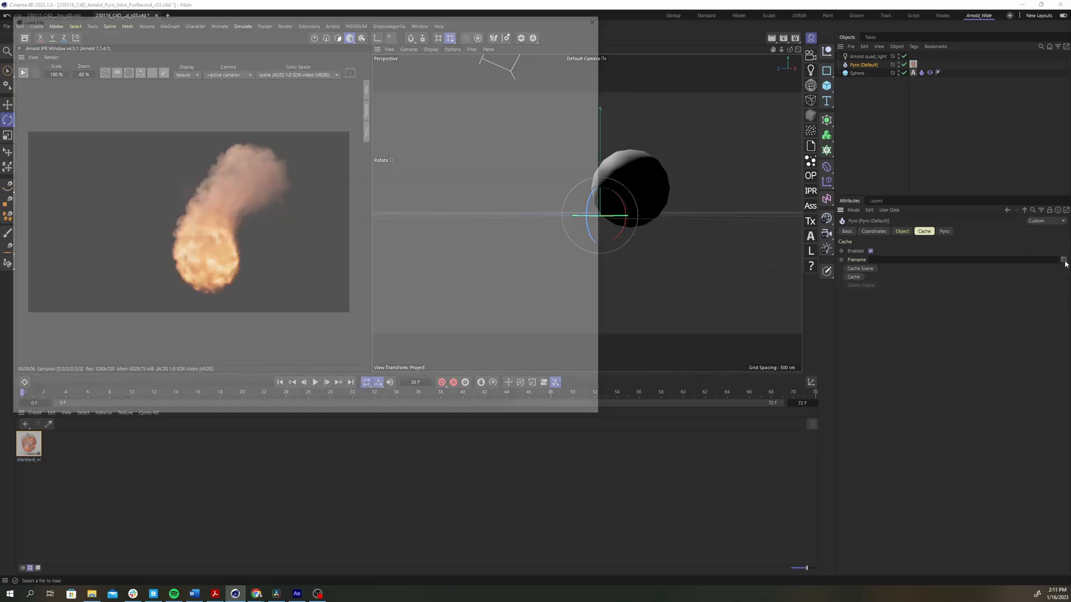
{"action": "left_click", "coordinate": [1063, 260]}
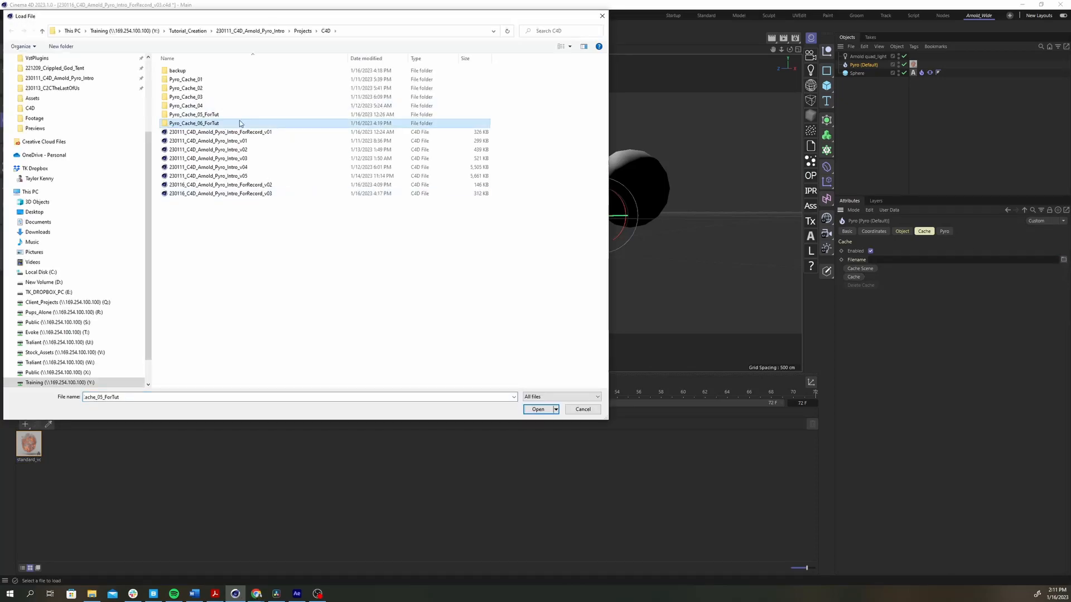
{"action": "left_click", "coordinate": [538, 408]}
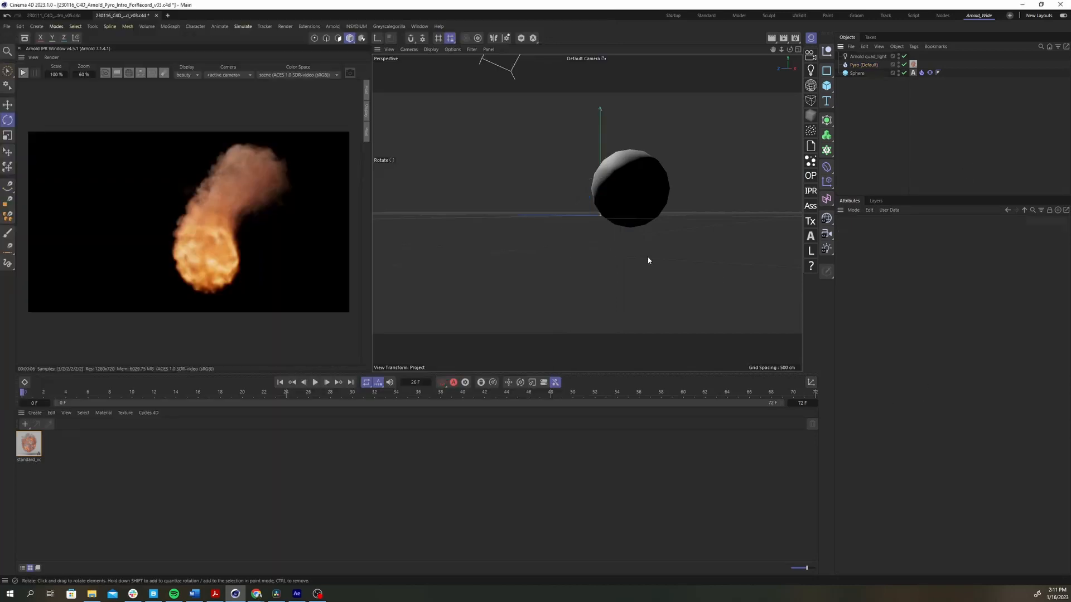
{"action": "left_click", "coordinate": [314, 382]}
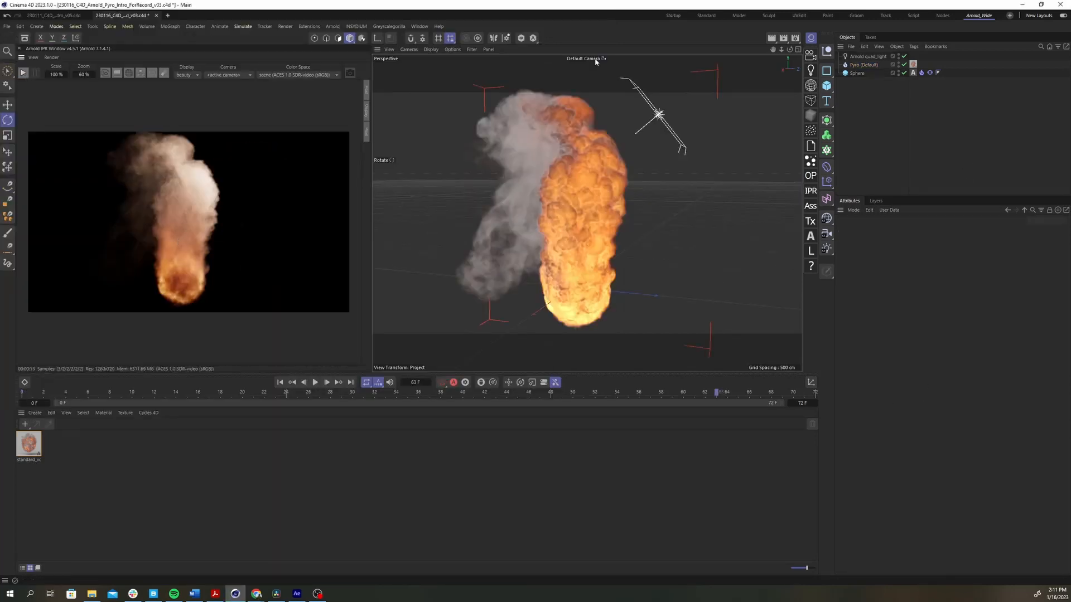